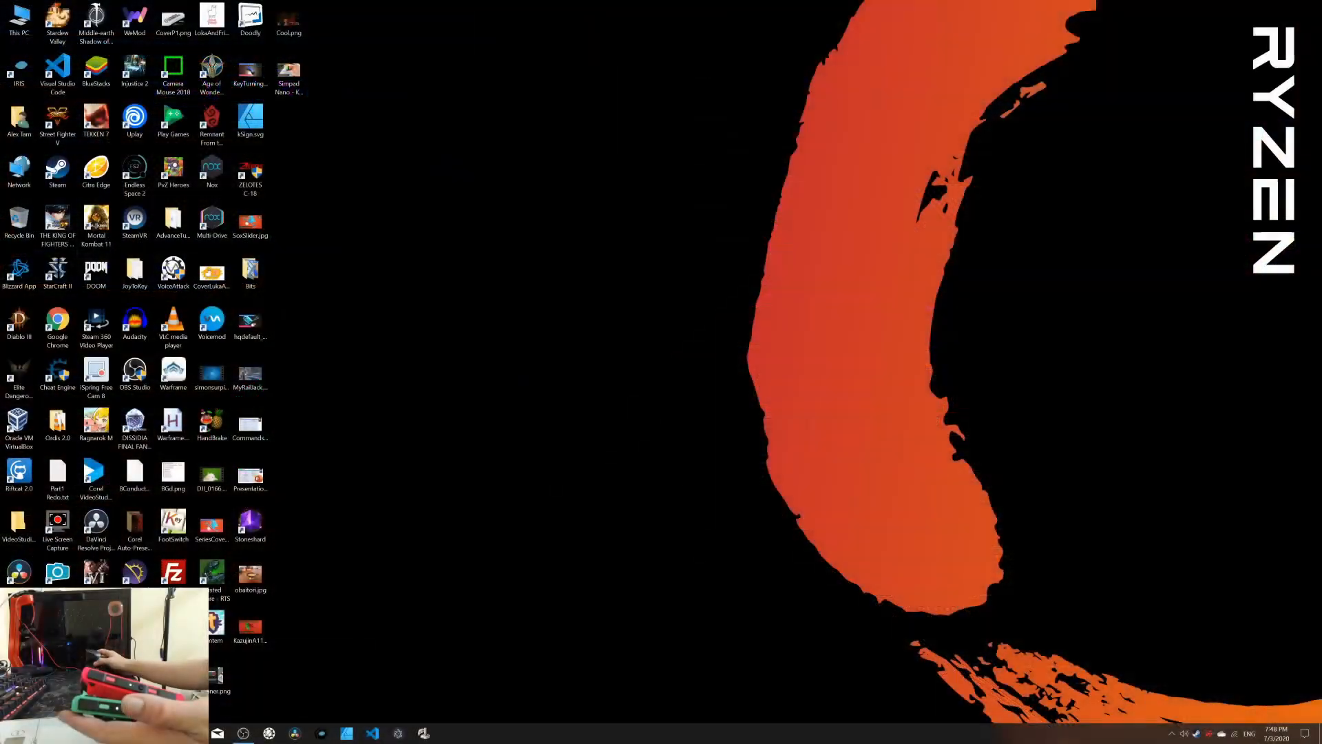
pyautogui.moveTo(1289, 648)
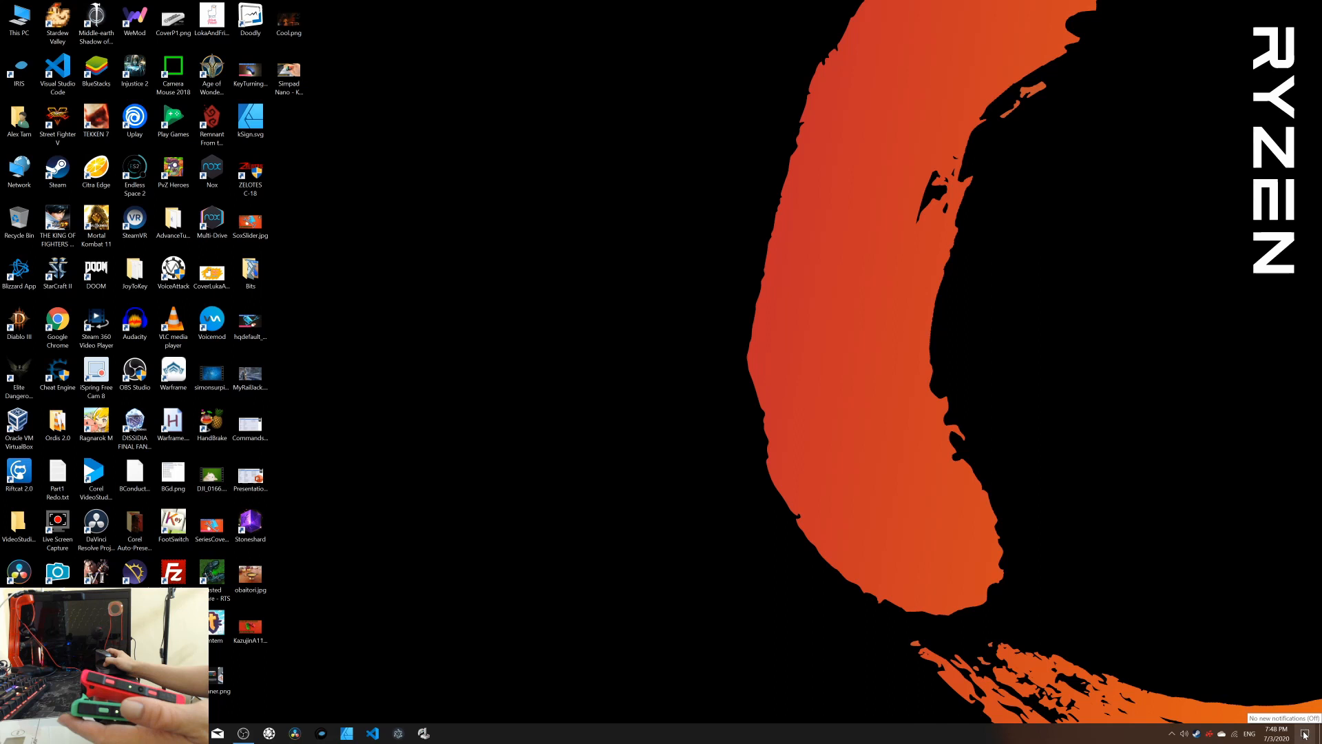
# Open Bluetooth & other devices settings from the Bluetooth quick action in Action Center.
pyautogui.click(1311, 732)
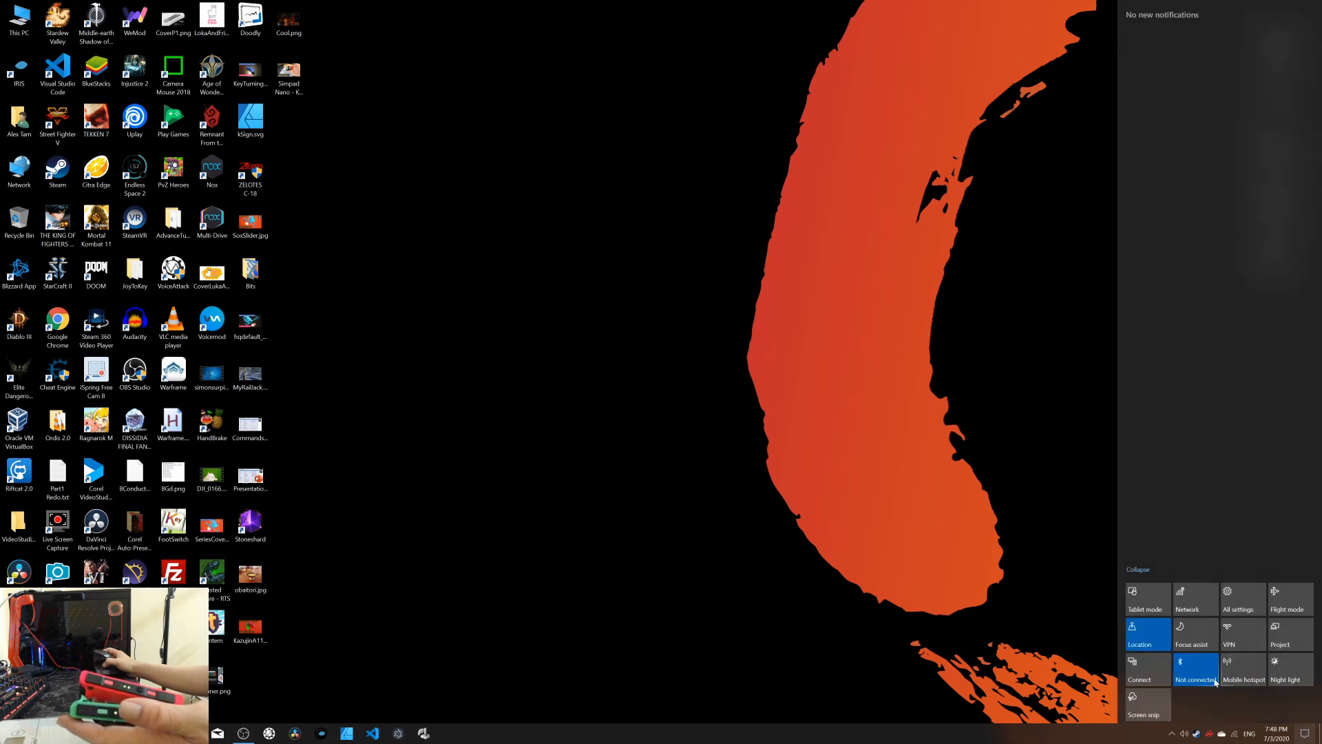
pyautogui.rightClick(1195, 670)
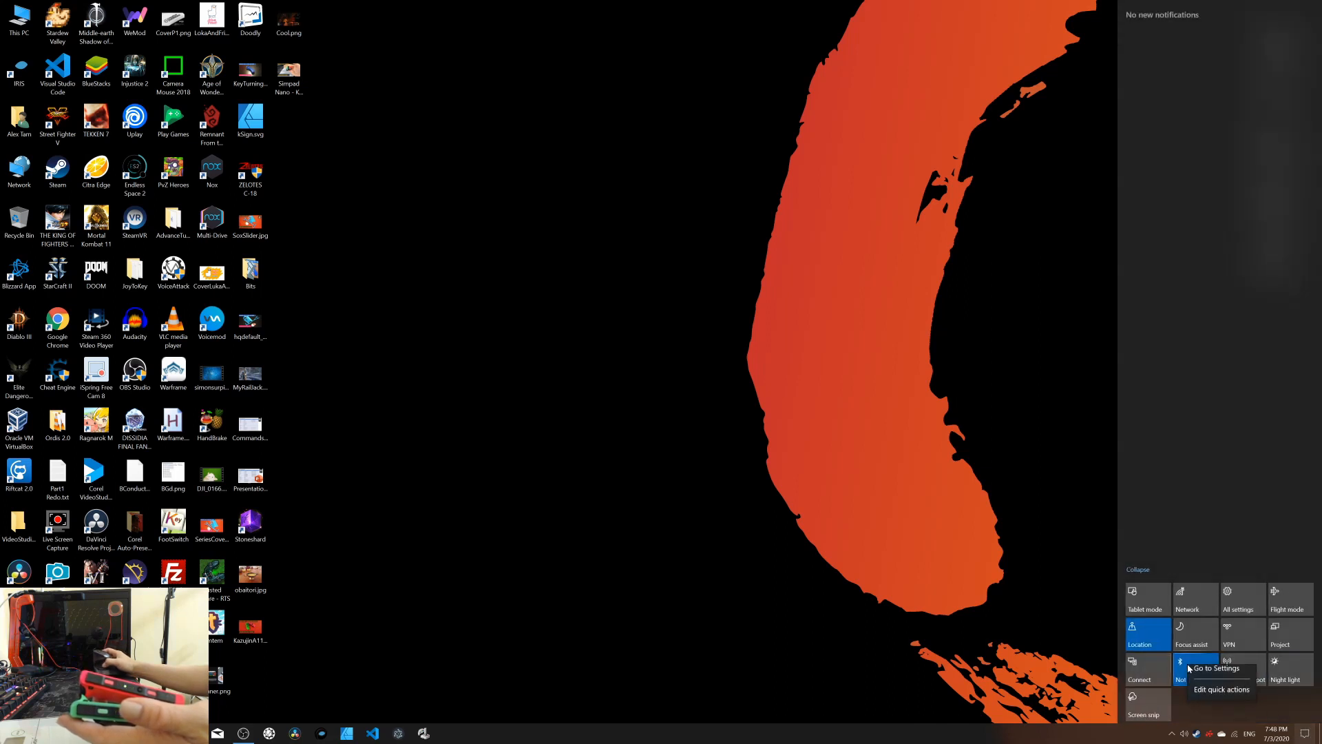
pyautogui.click(1215, 668)
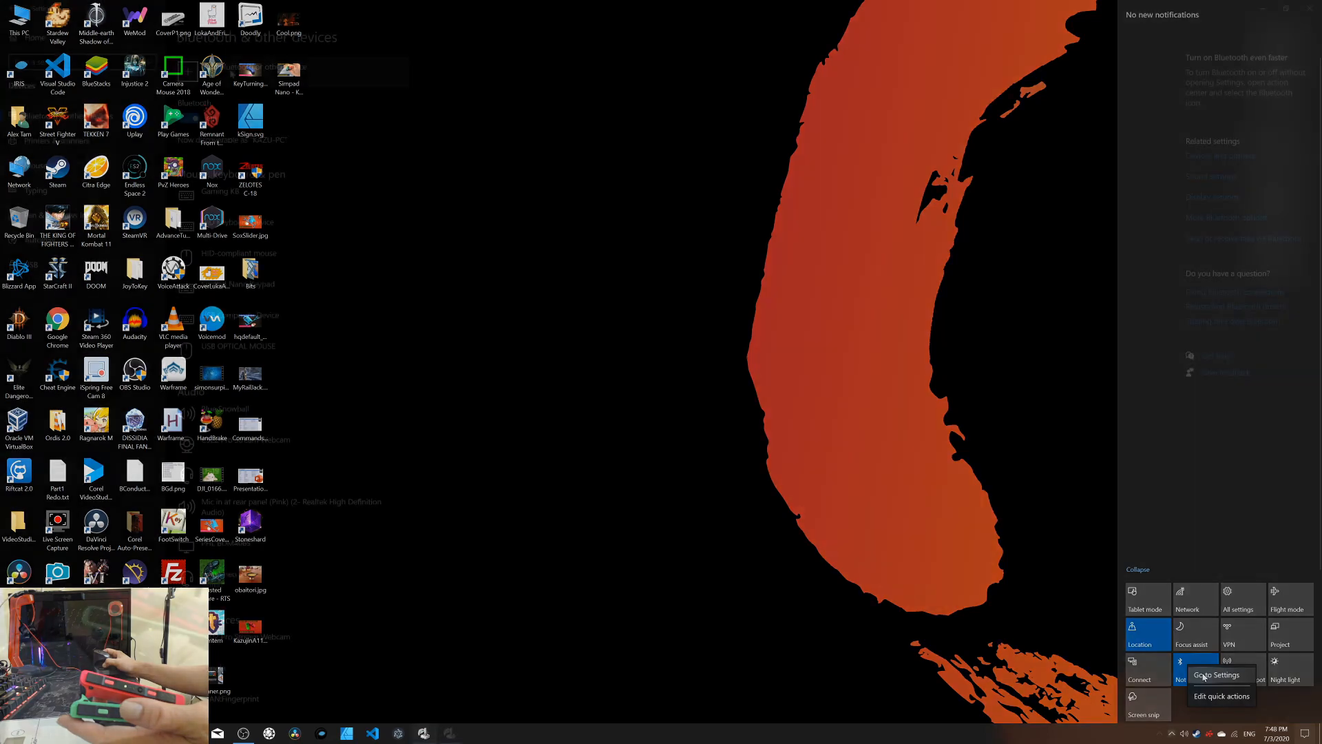
# Pair the Joy-Con (L) controller via Add a device > Bluetooth and confirm with Done.
pyautogui.click(1216, 675)
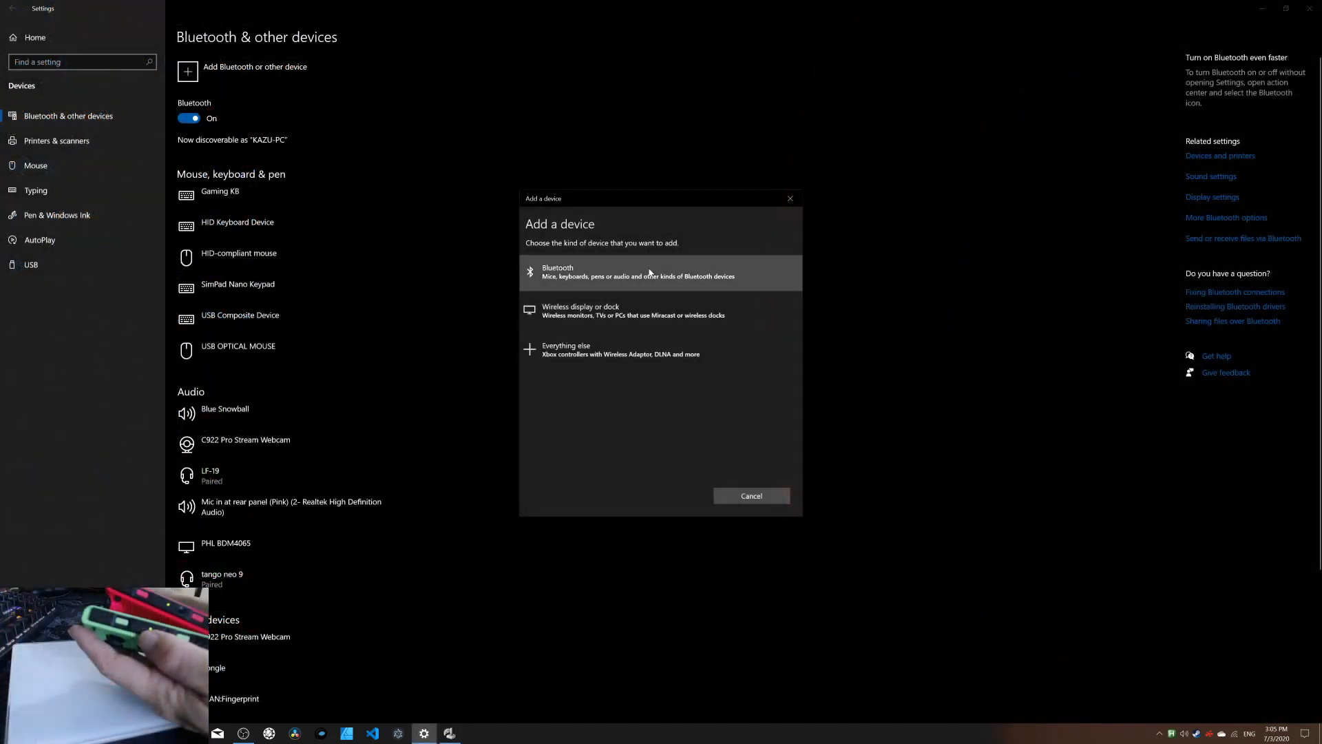
pyautogui.click(638, 272)
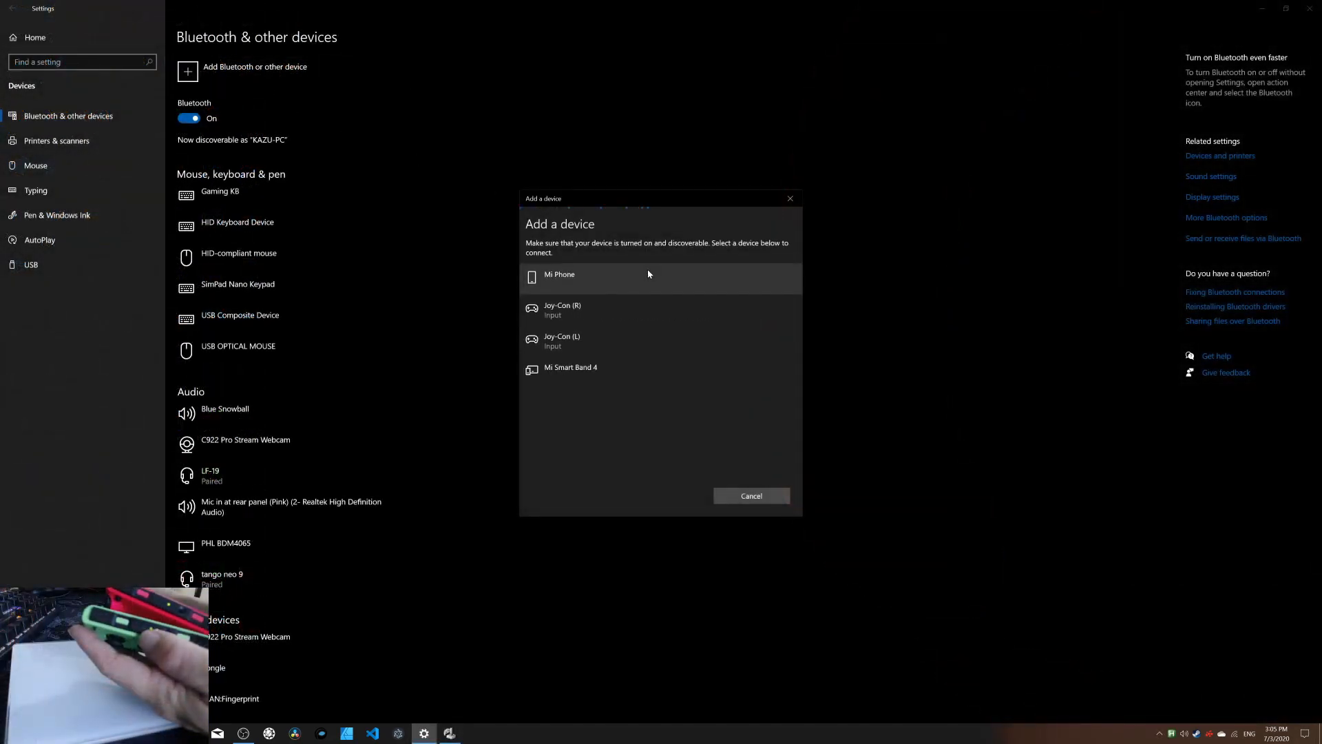
pyautogui.moveTo(602, 341)
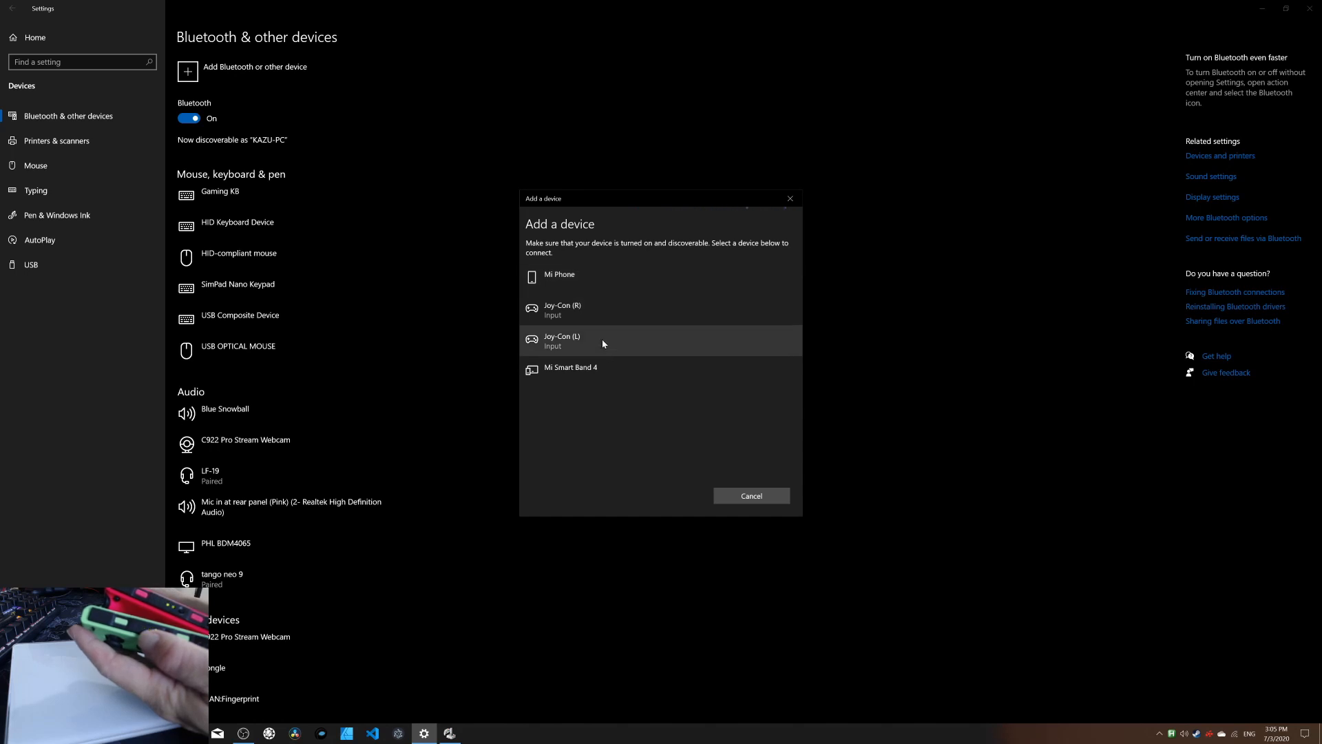
pyautogui.moveTo(599, 339)
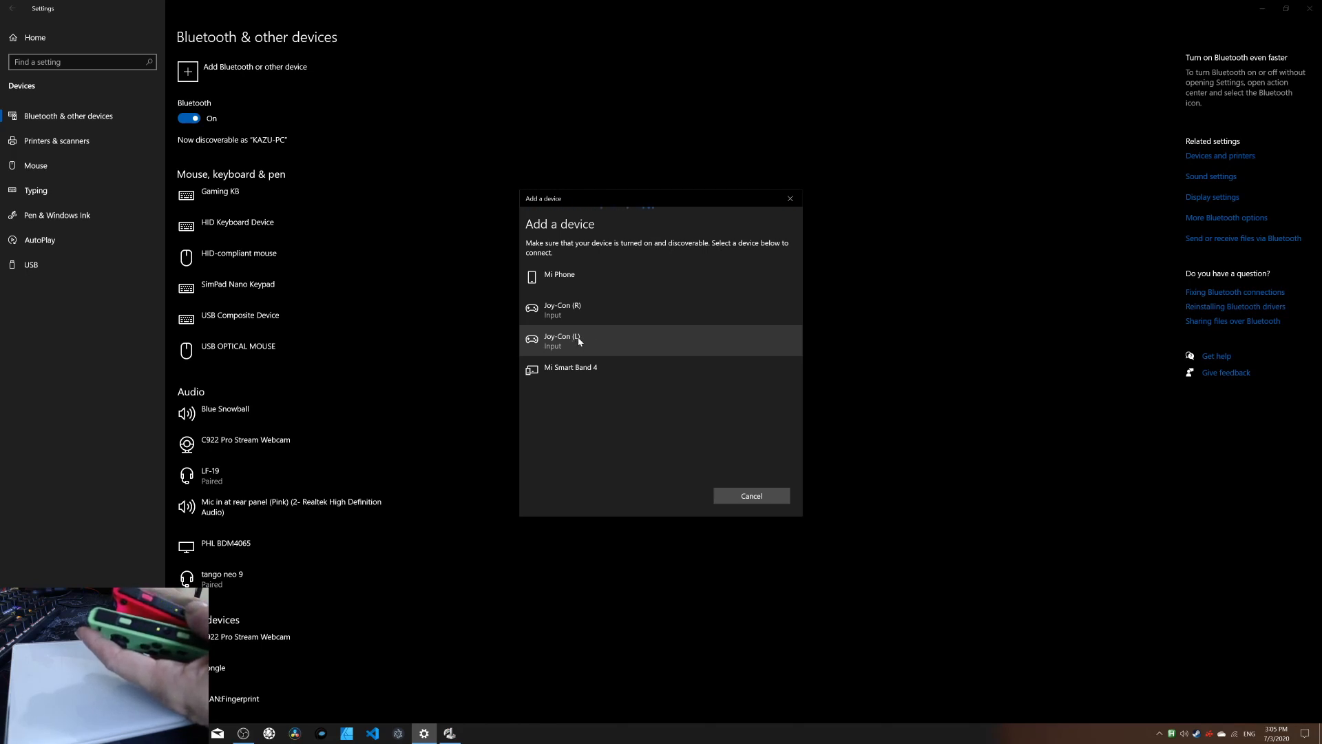
pyautogui.click(563, 341)
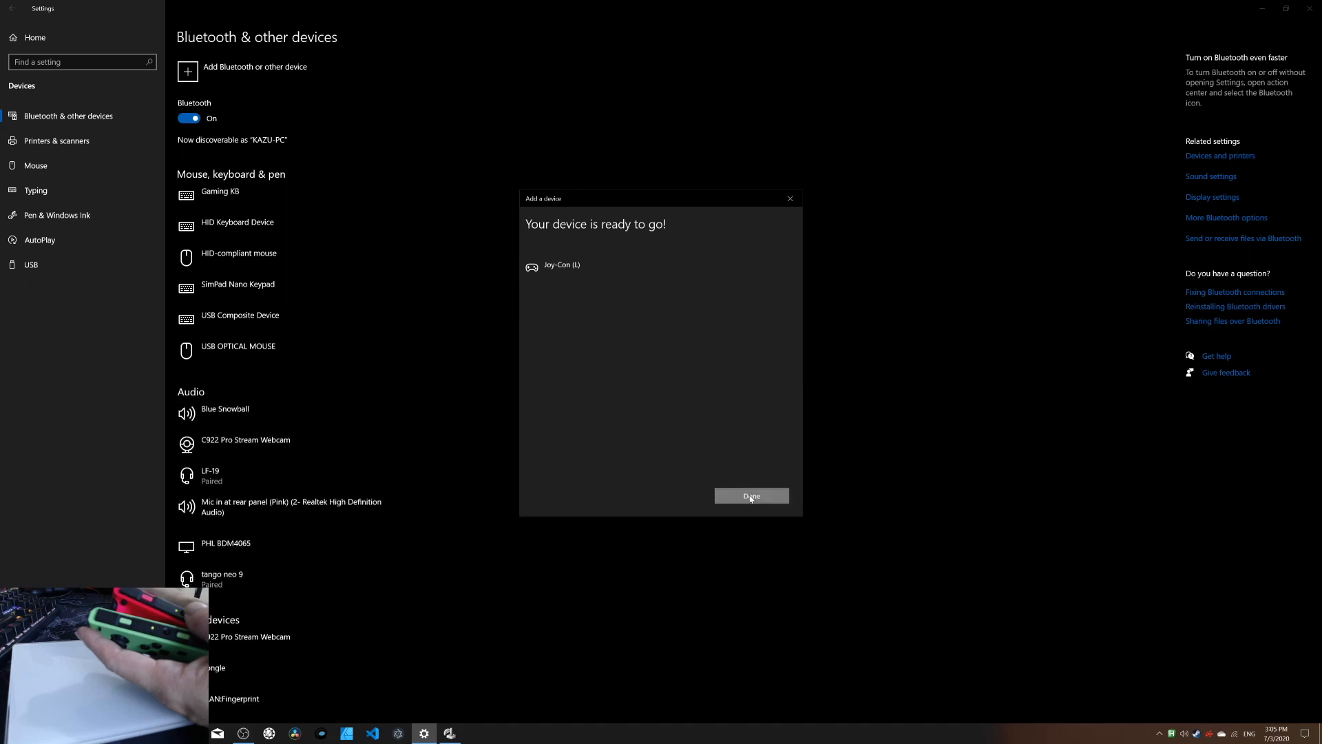
pyautogui.click(751, 496)
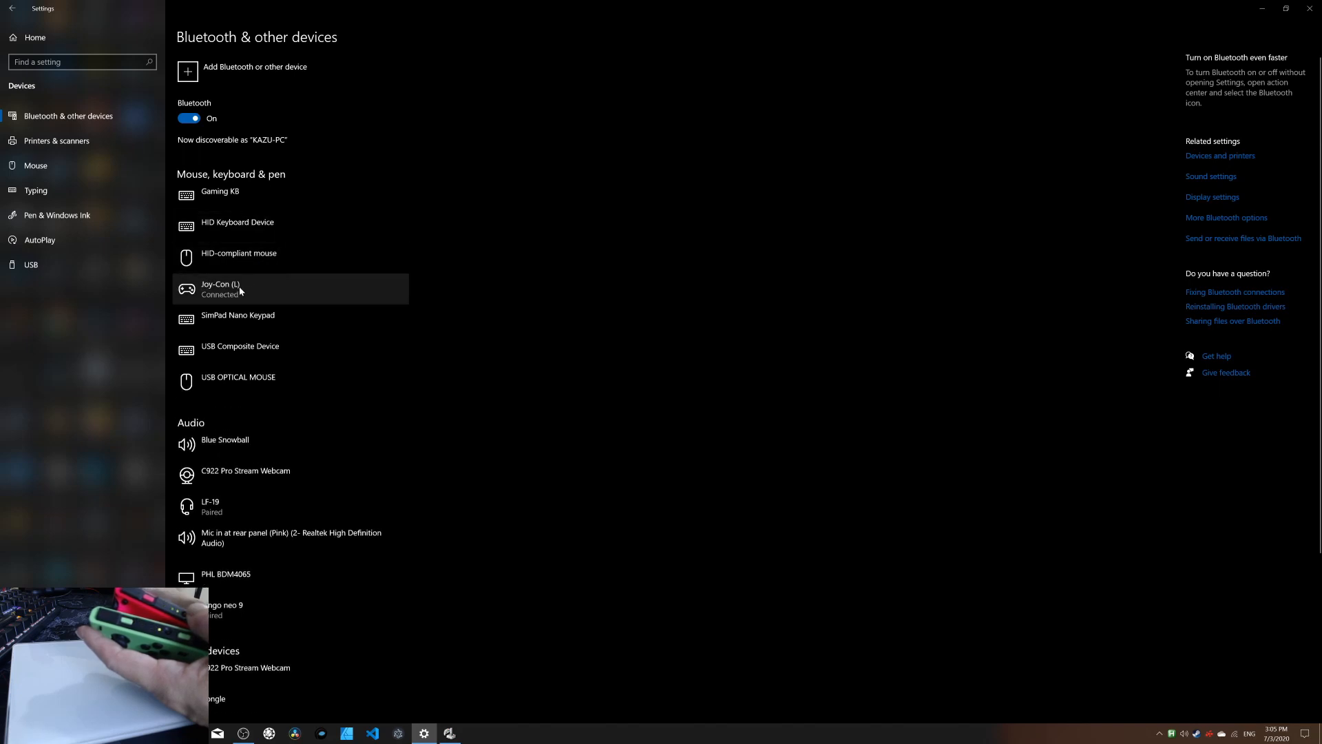
pyautogui.moveTo(232, 78)
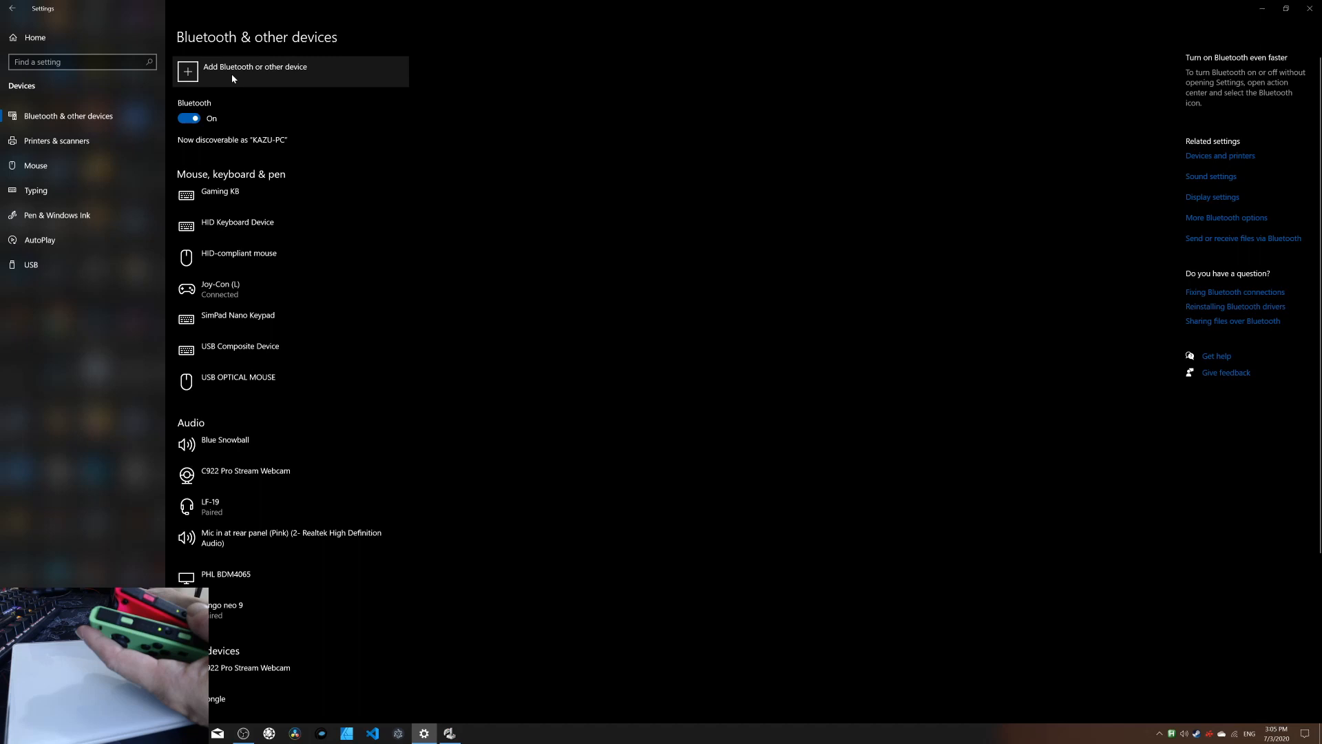
# Pair the Joy-Con (R) controller over Bluetooth and dismiss the confirmation.
pyautogui.click(255, 71)
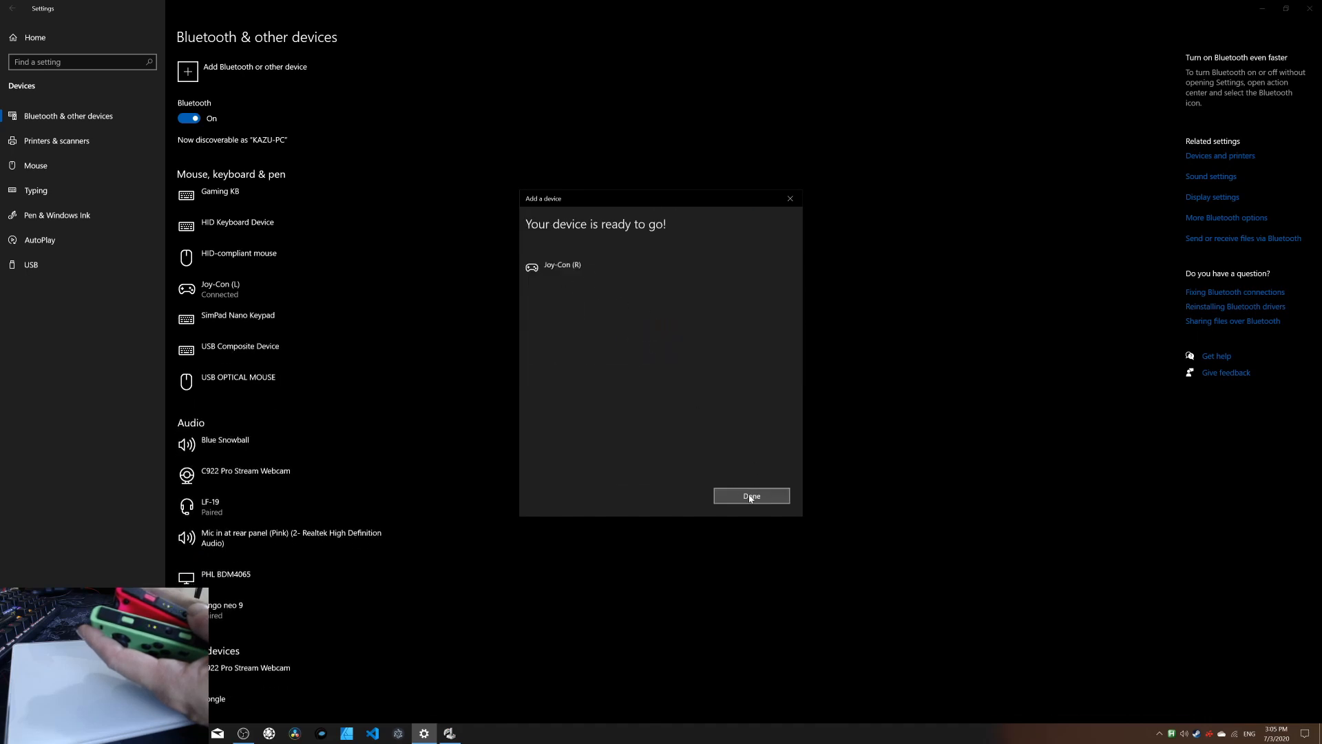
pyautogui.click(750, 495)
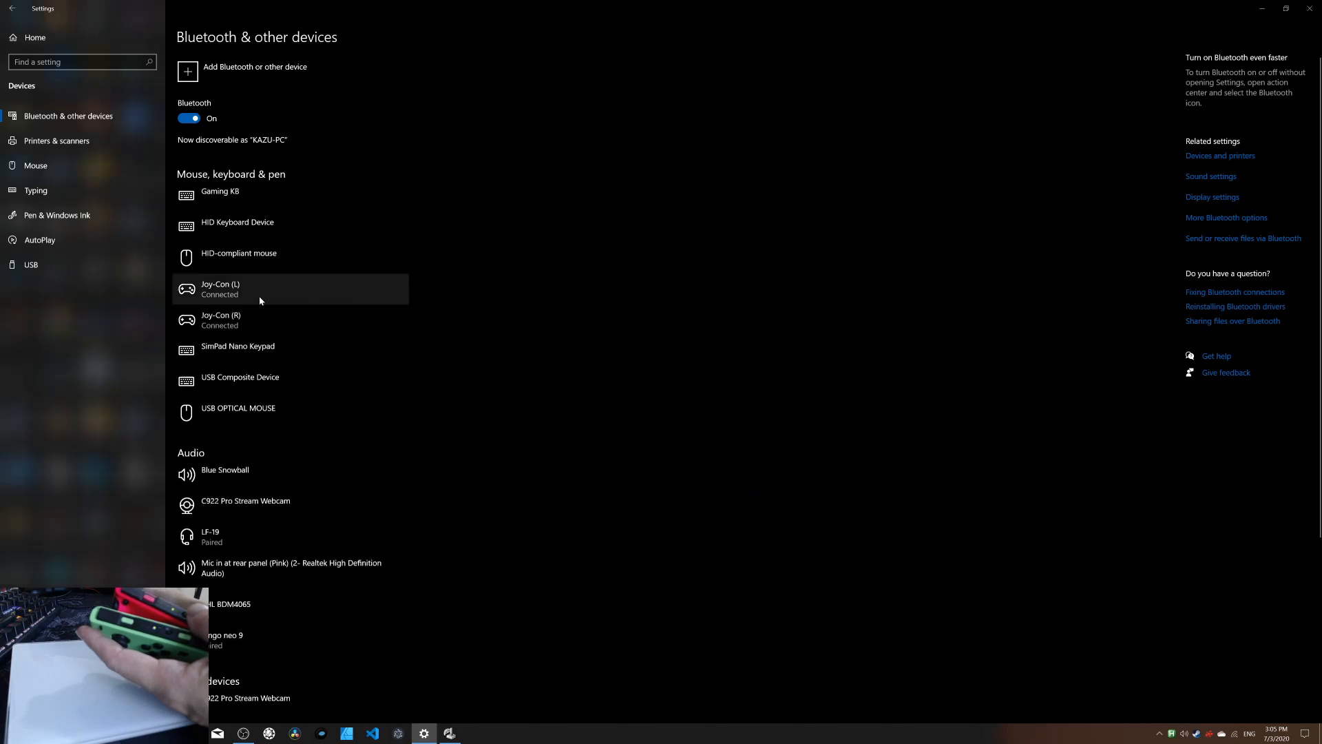
pyautogui.moveTo(275, 299)
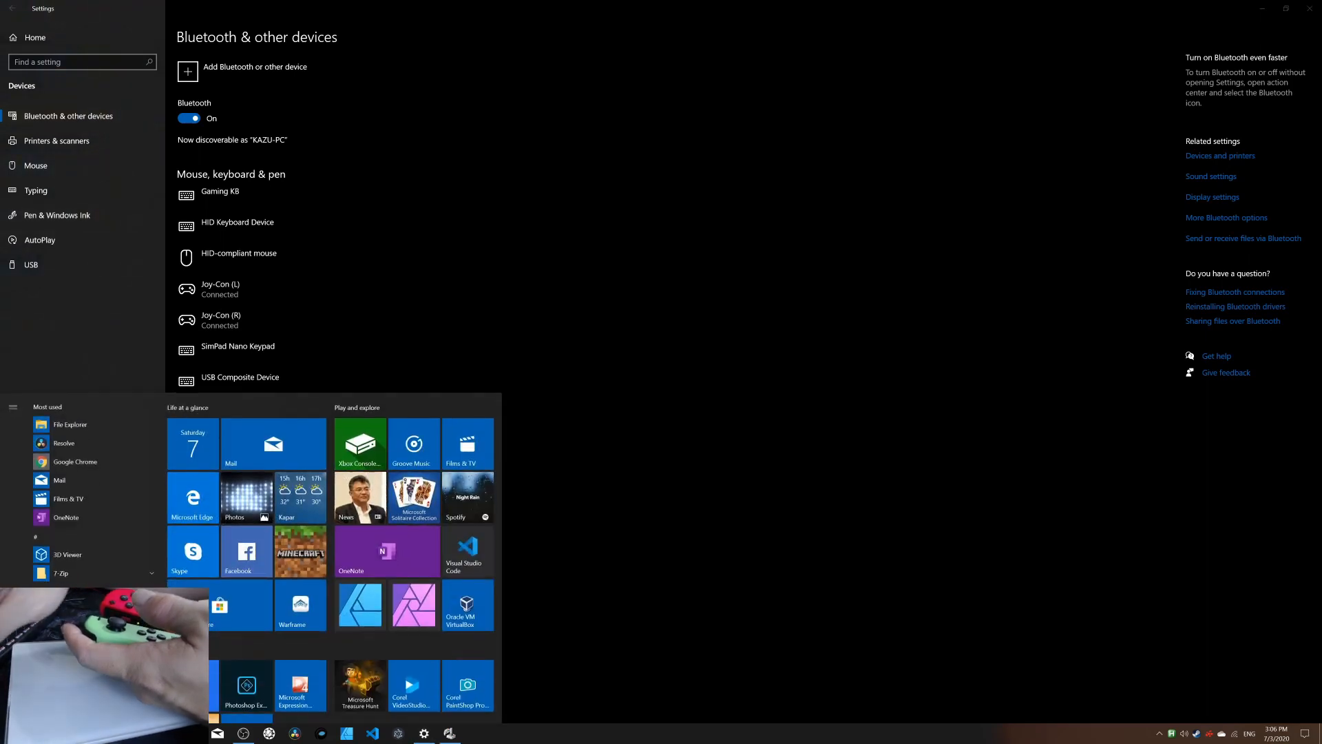
pyautogui.write('Control Panel')
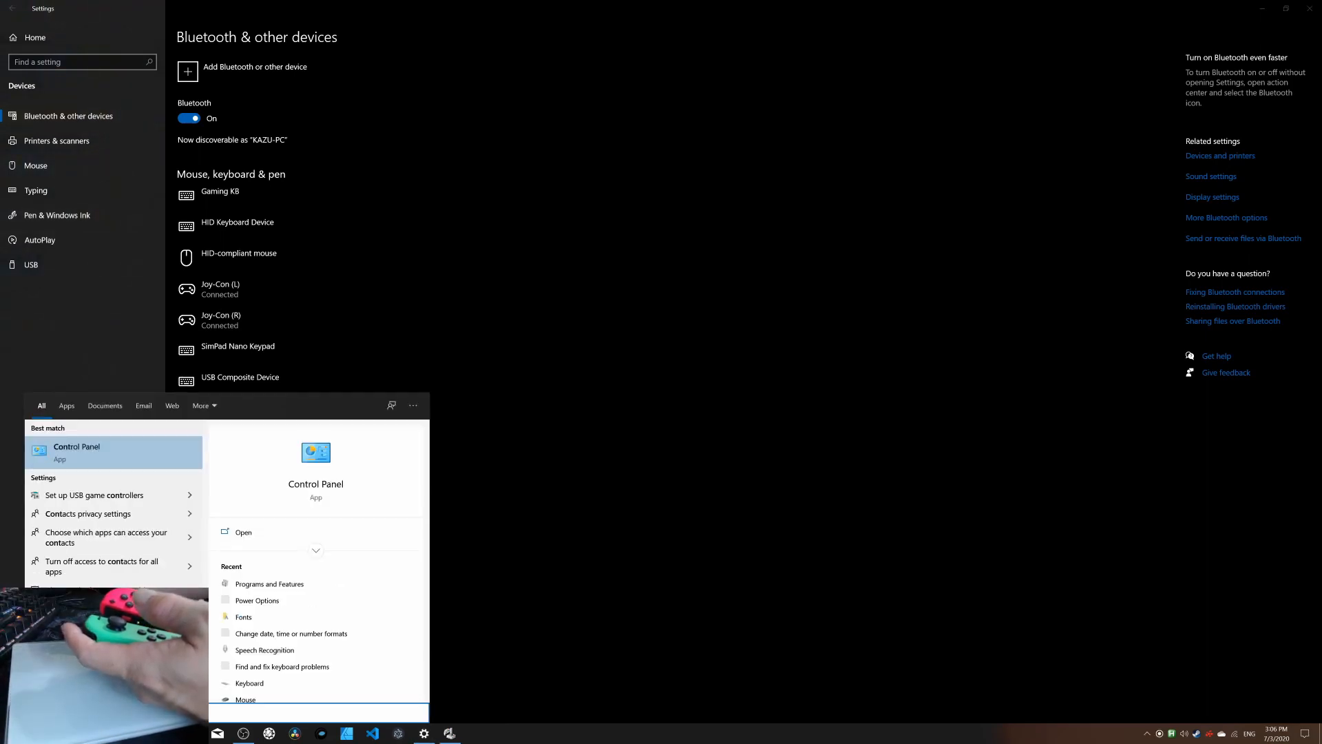
pyautogui.write('controller')
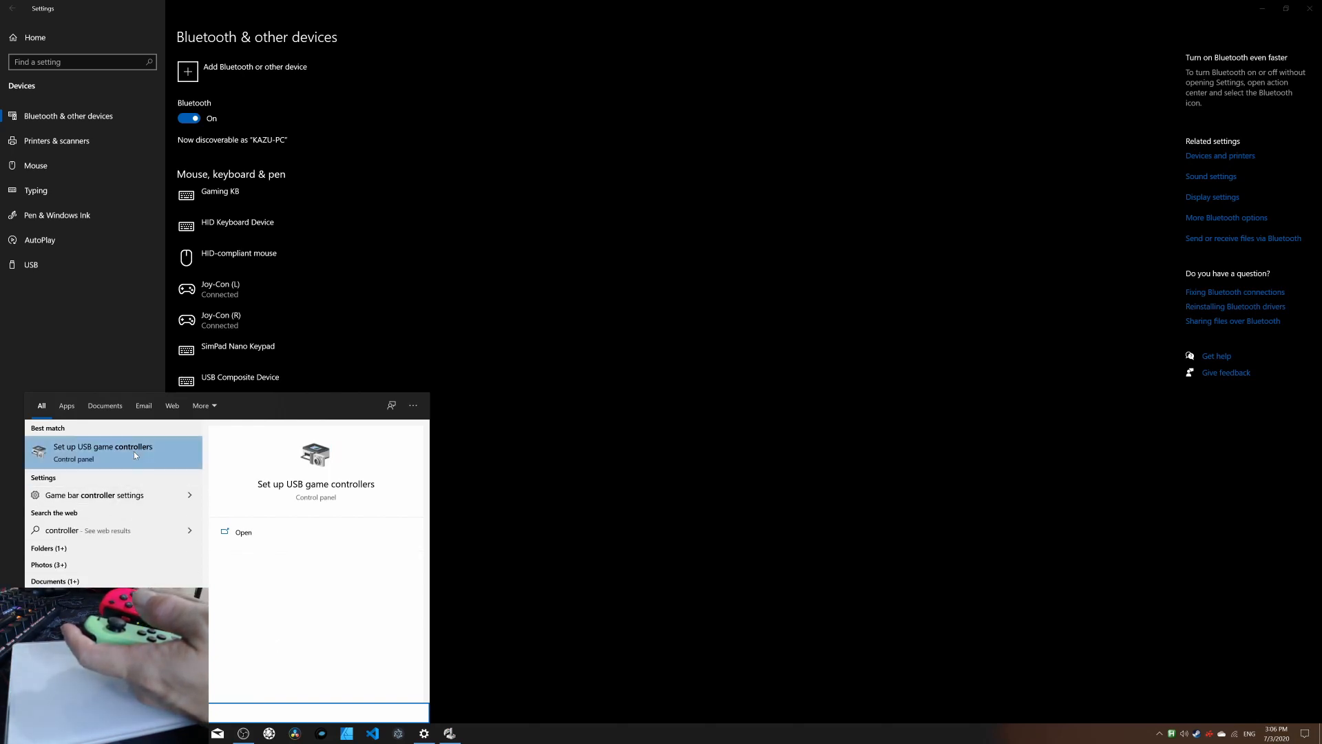
pyautogui.moveTo(139, 462)
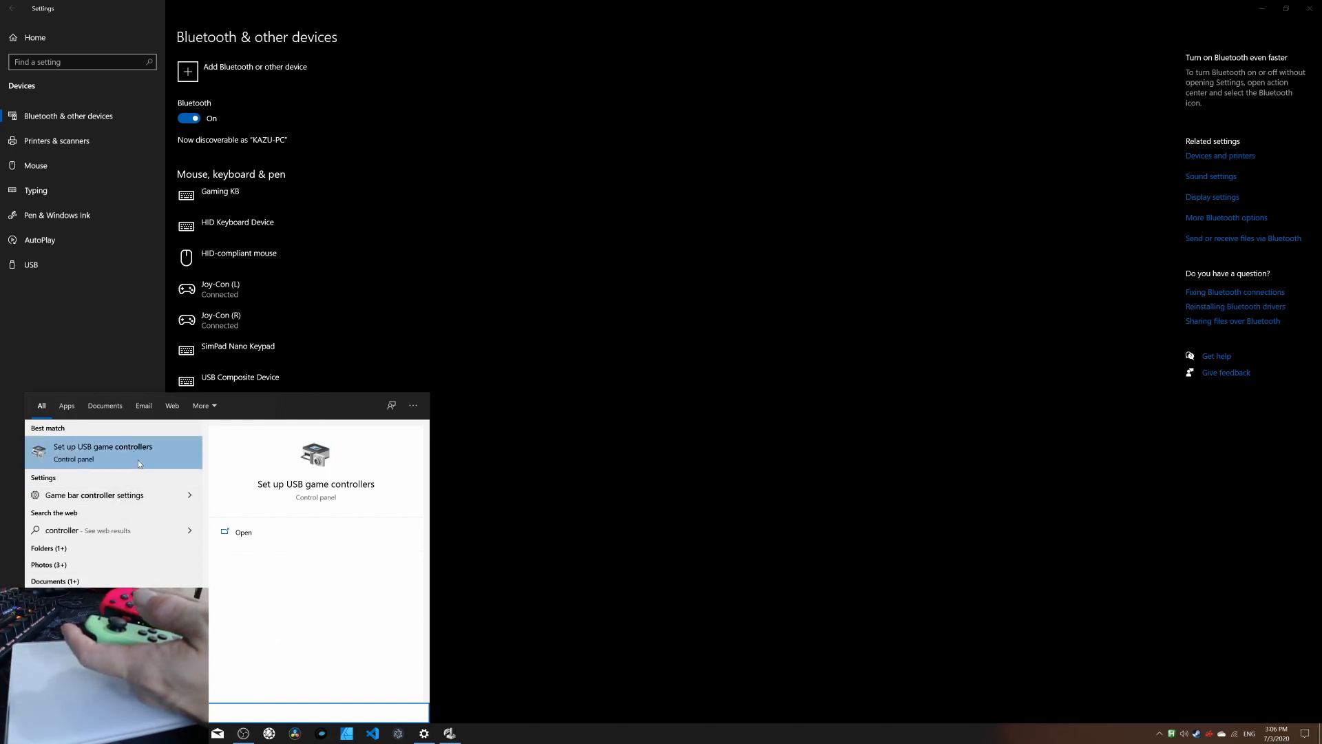
pyautogui.click(103, 447)
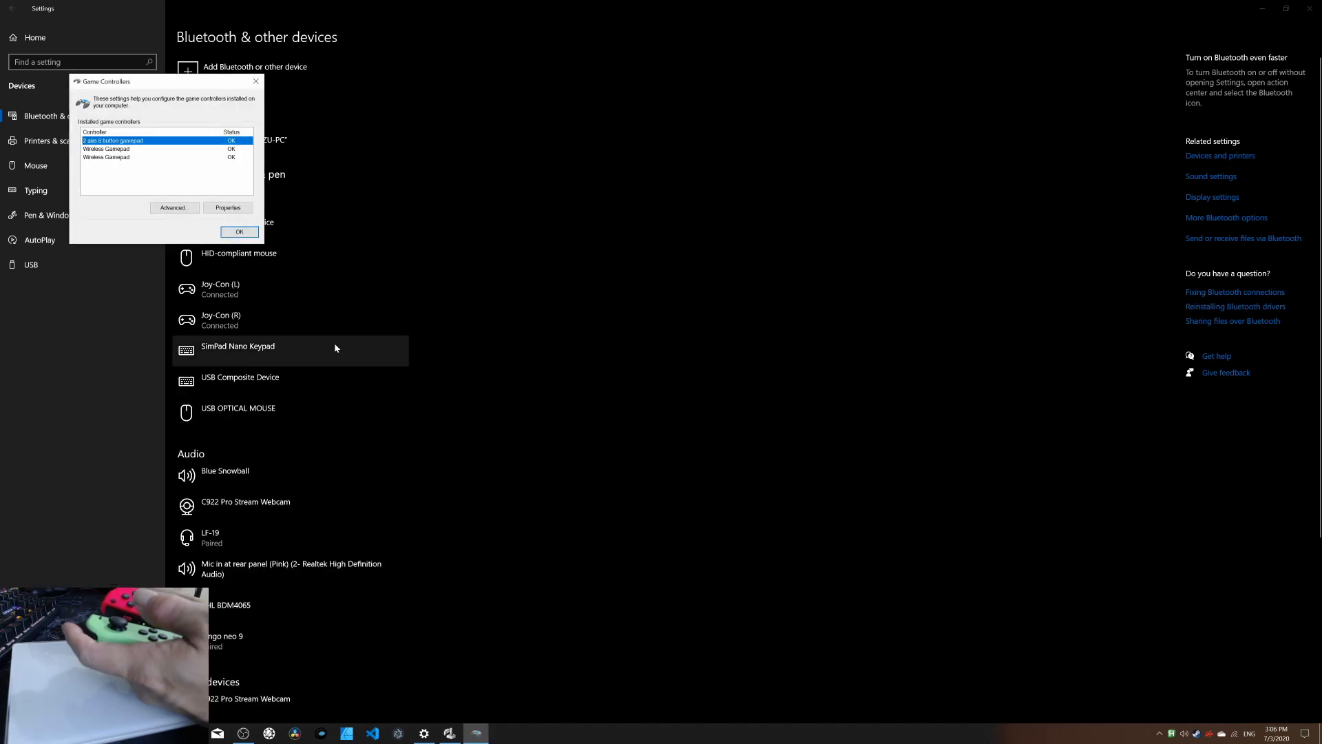
pyautogui.moveTo(165, 81); pyautogui.dragTo(278, 124)
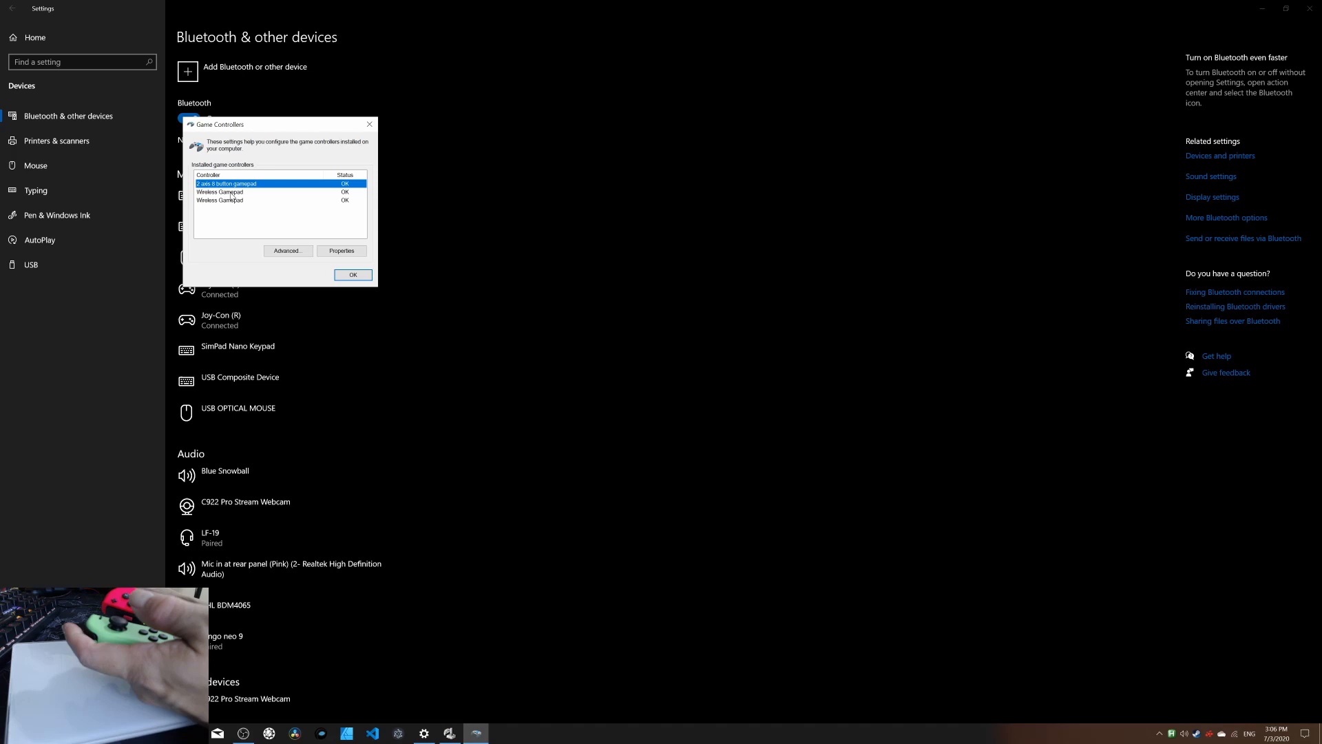
pyautogui.click(244, 192)
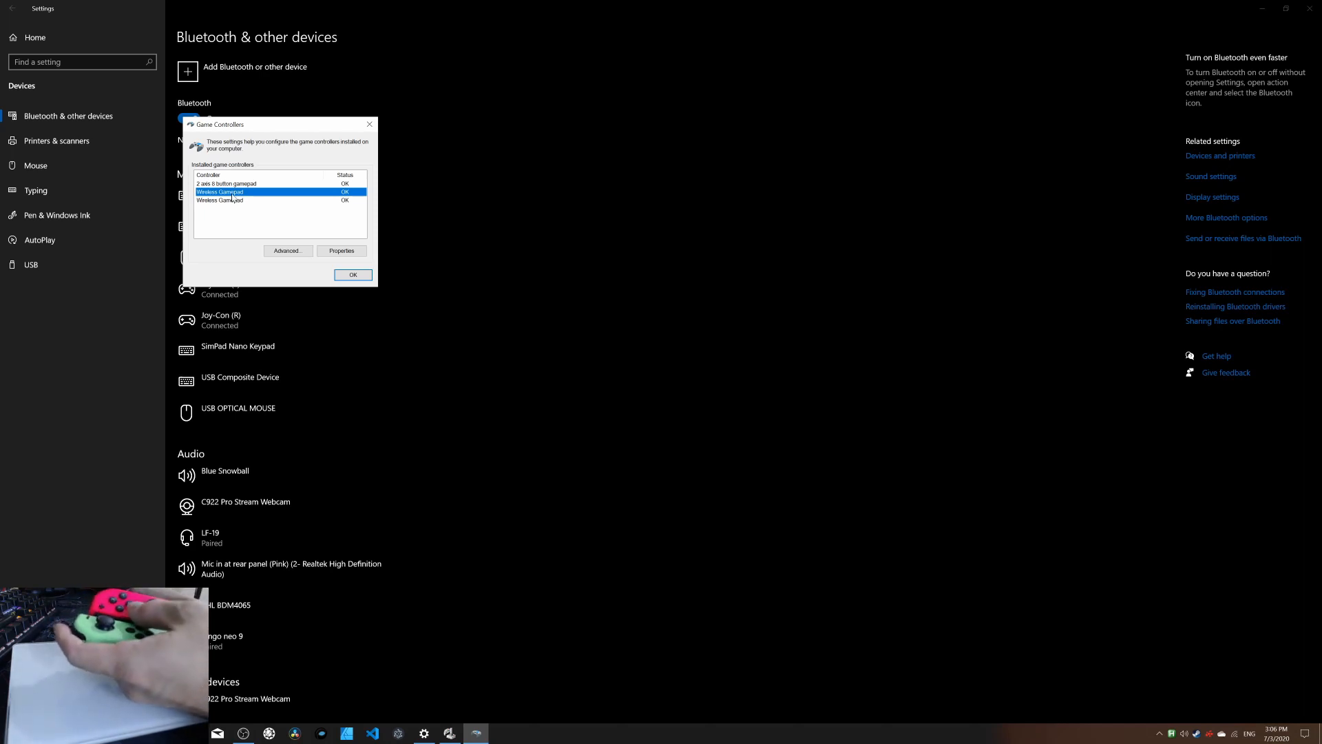
pyautogui.click(341, 251)
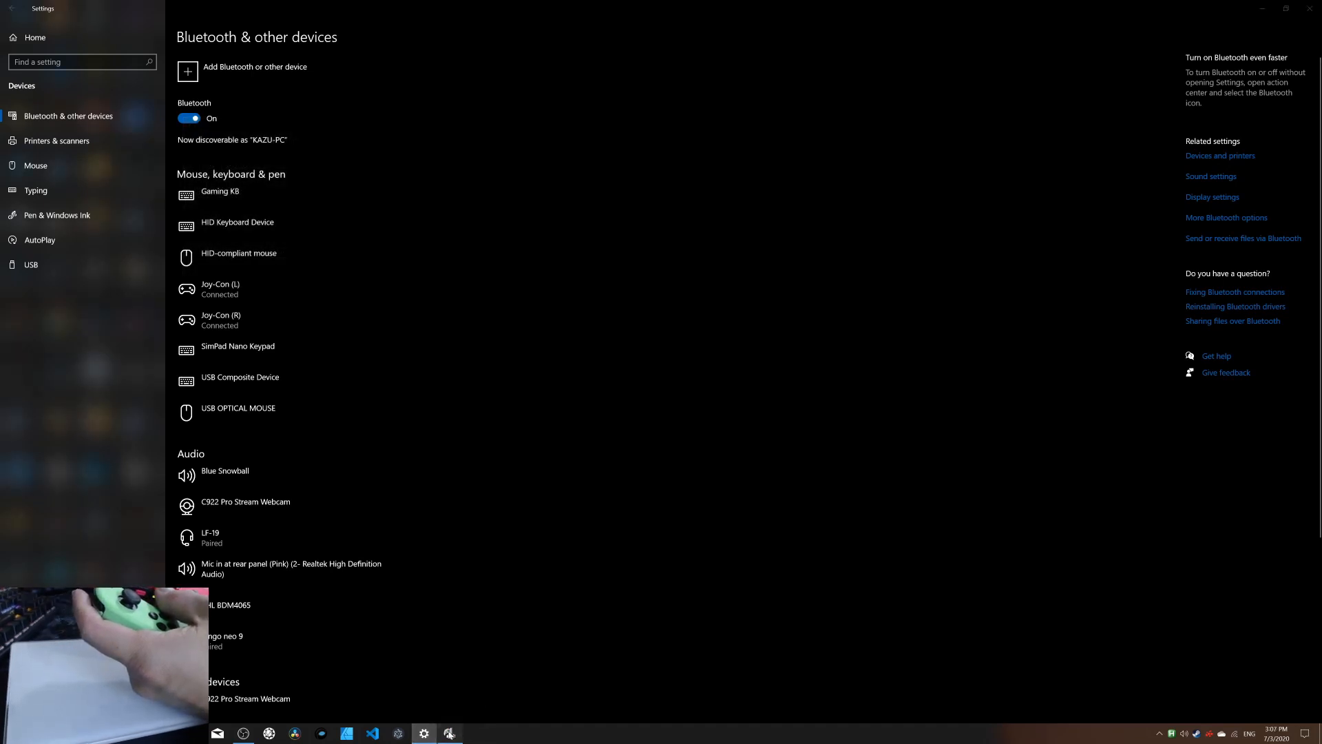
# Launch JoyToKey from the taskbar and view its Help > About version information.
pyautogui.click(450, 732)
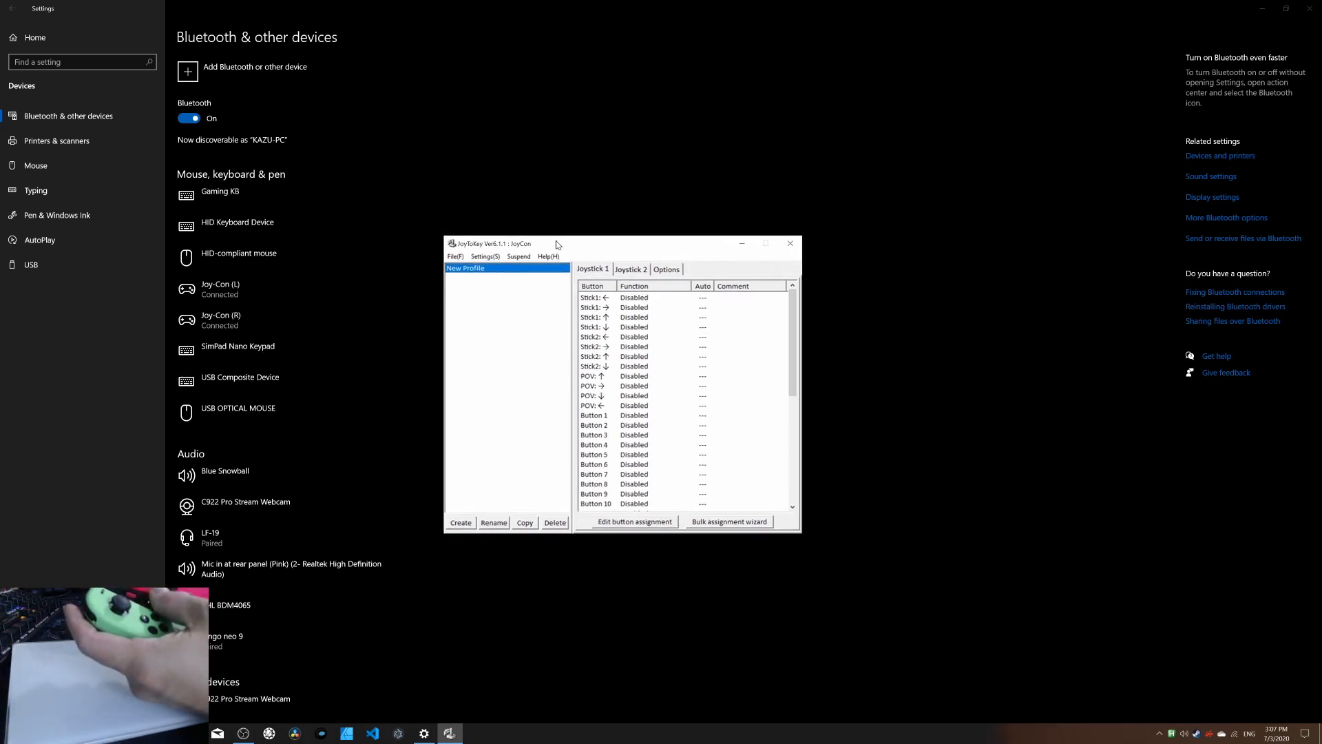
pyautogui.click(547, 256)
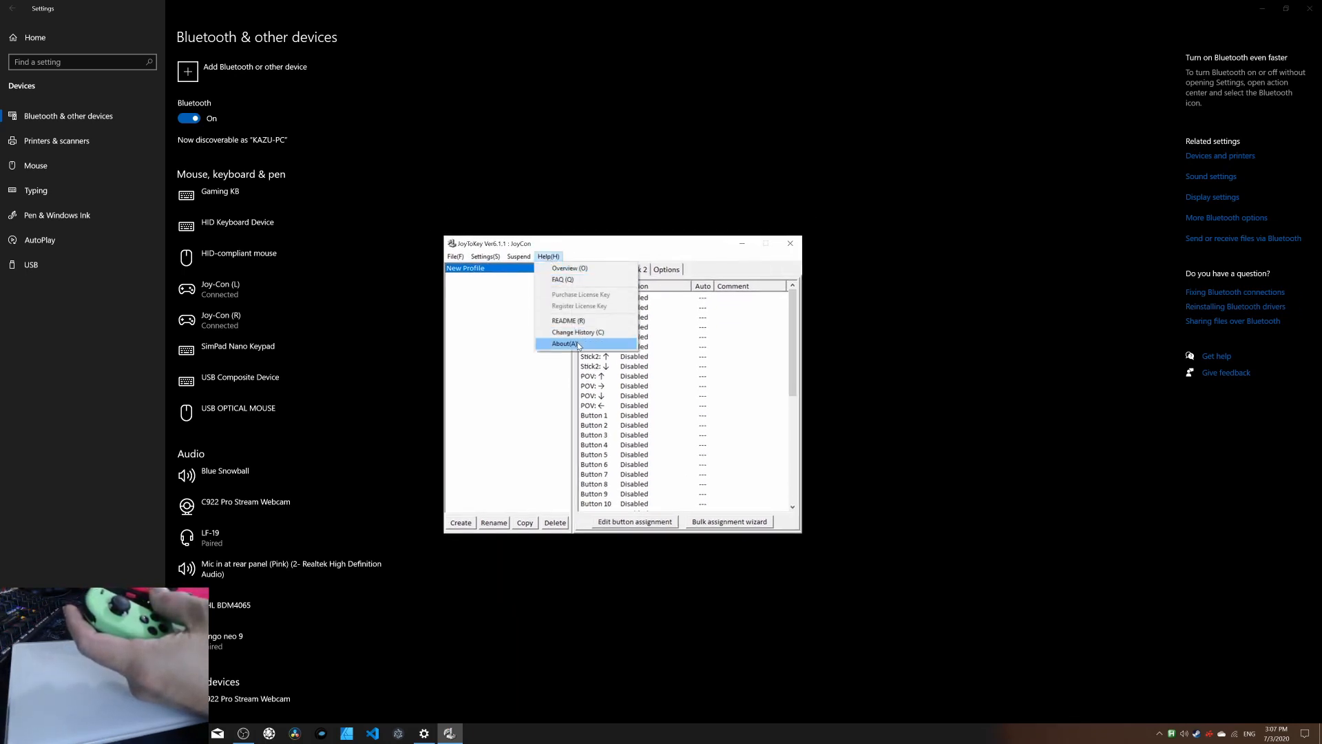
pyautogui.click(563, 344)
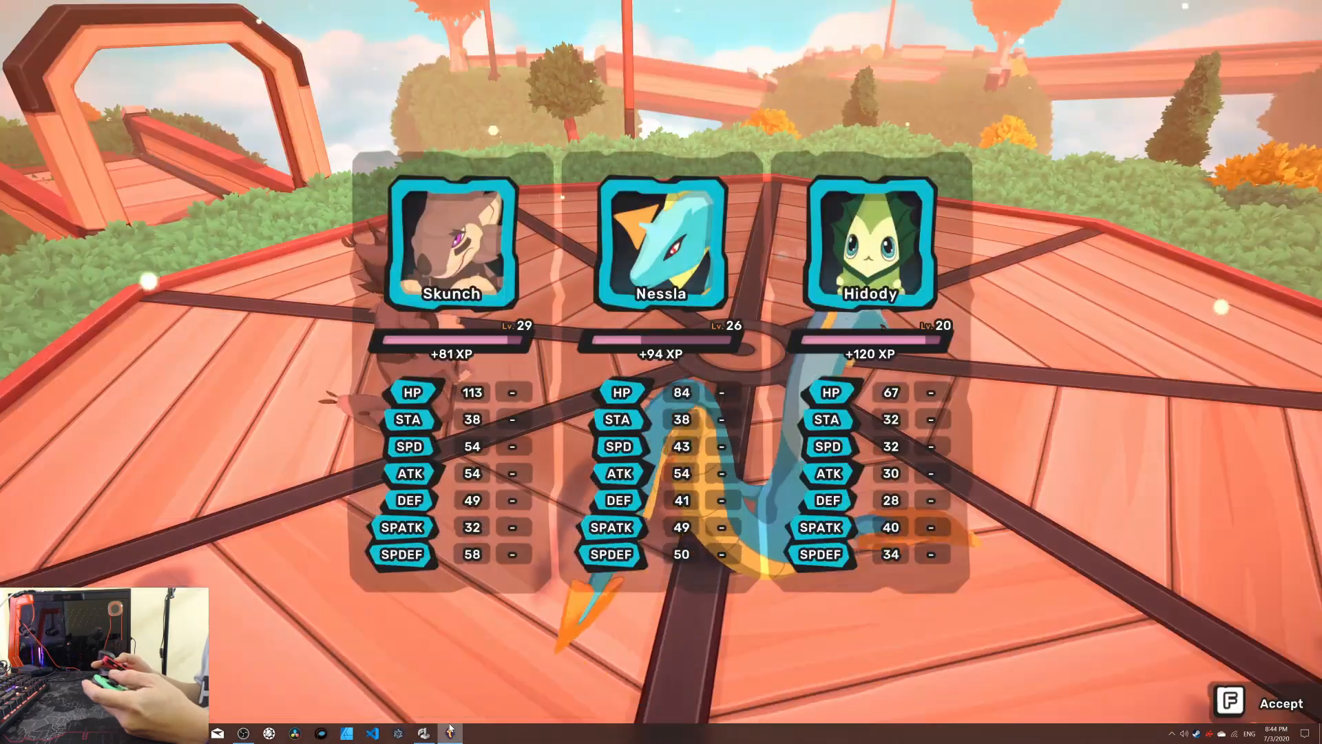
# Accept the XP results, open the inventory, and switch from Medicine to the Key items tab.
pyautogui.click(1280, 703)
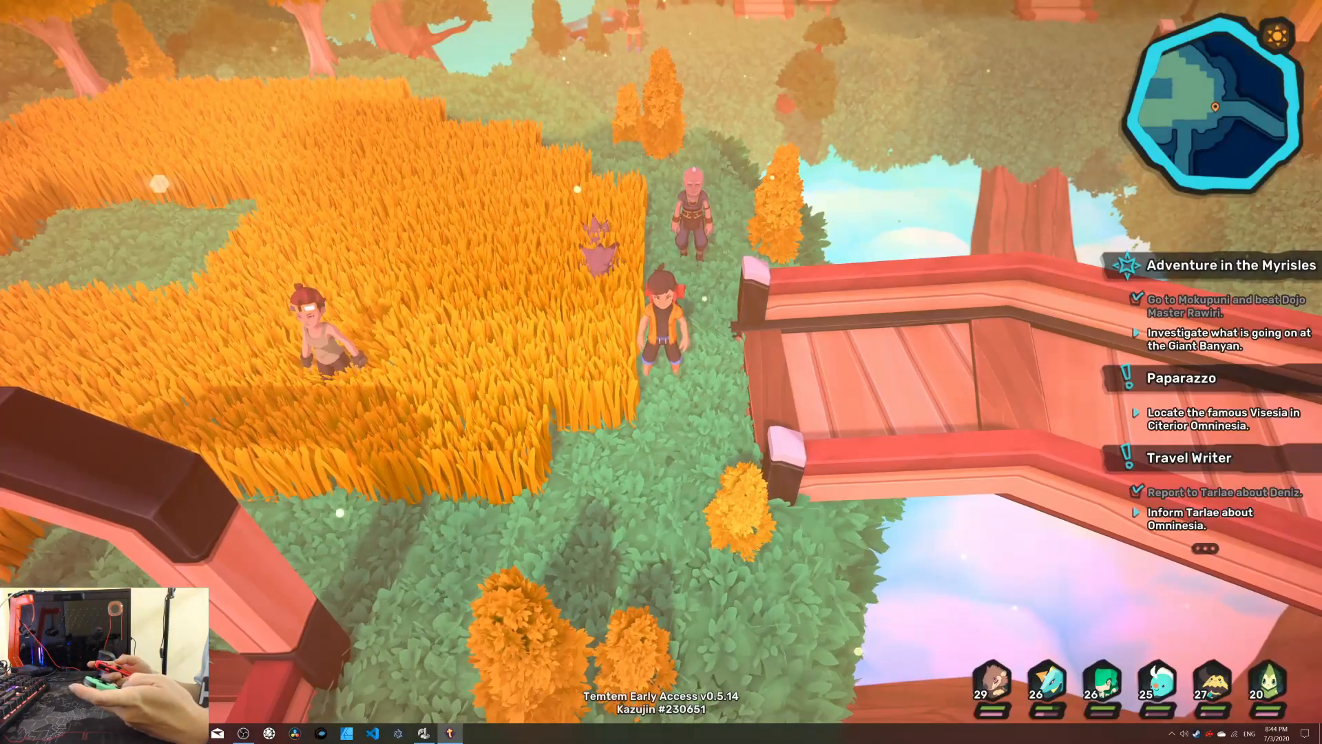
pyautogui.press('i')
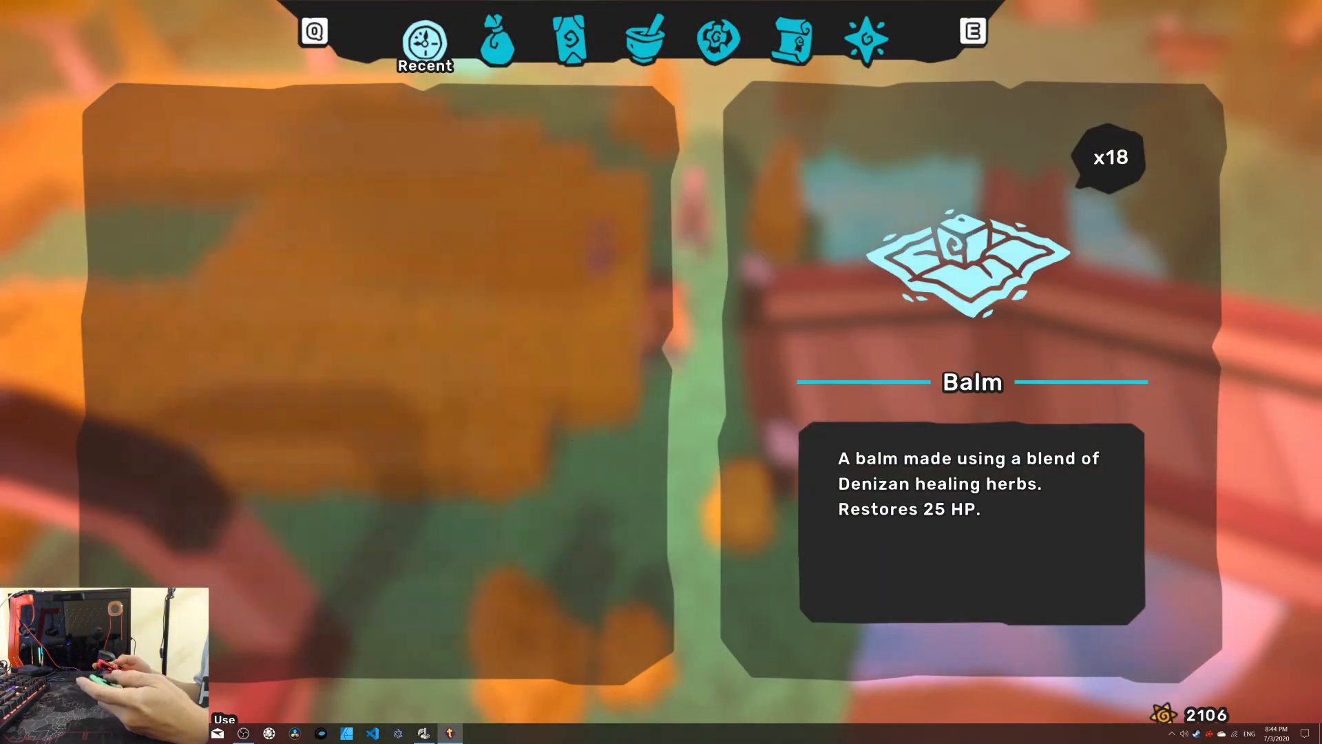
pyautogui.click(645, 38)
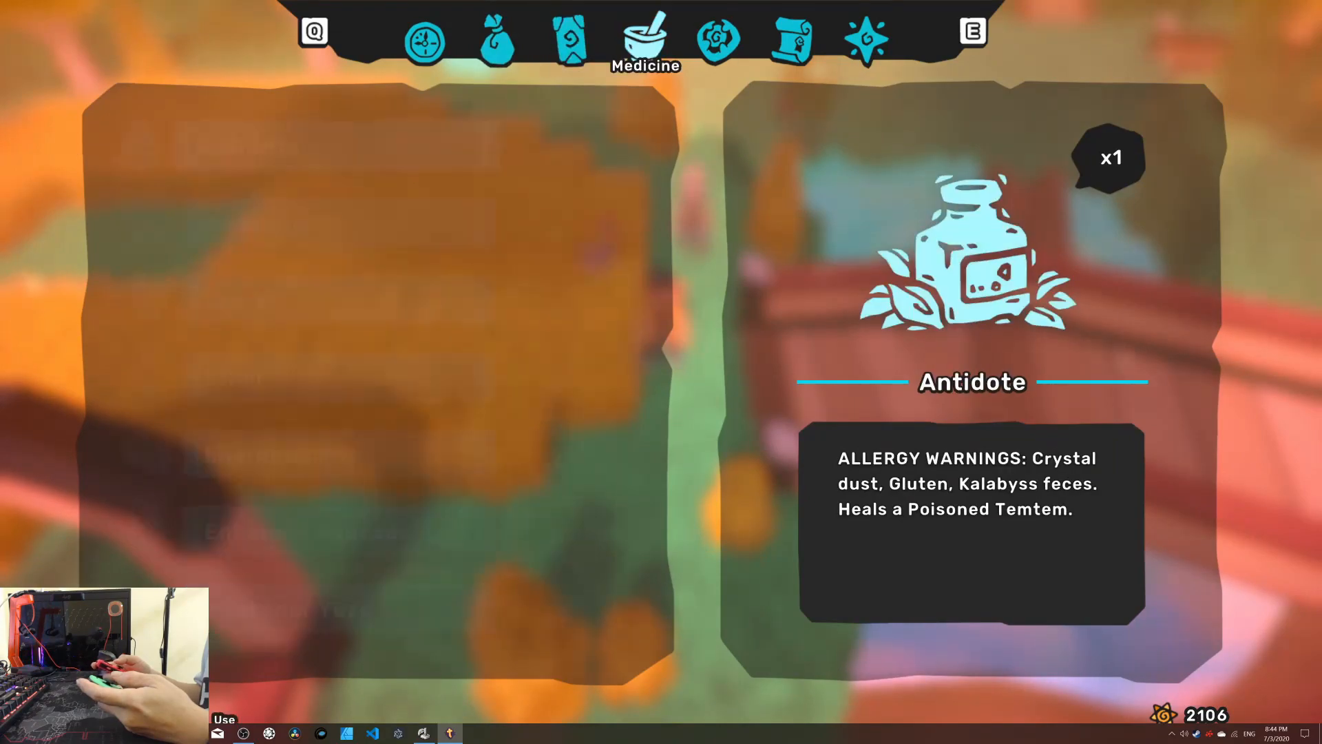
pyautogui.click(864, 40)
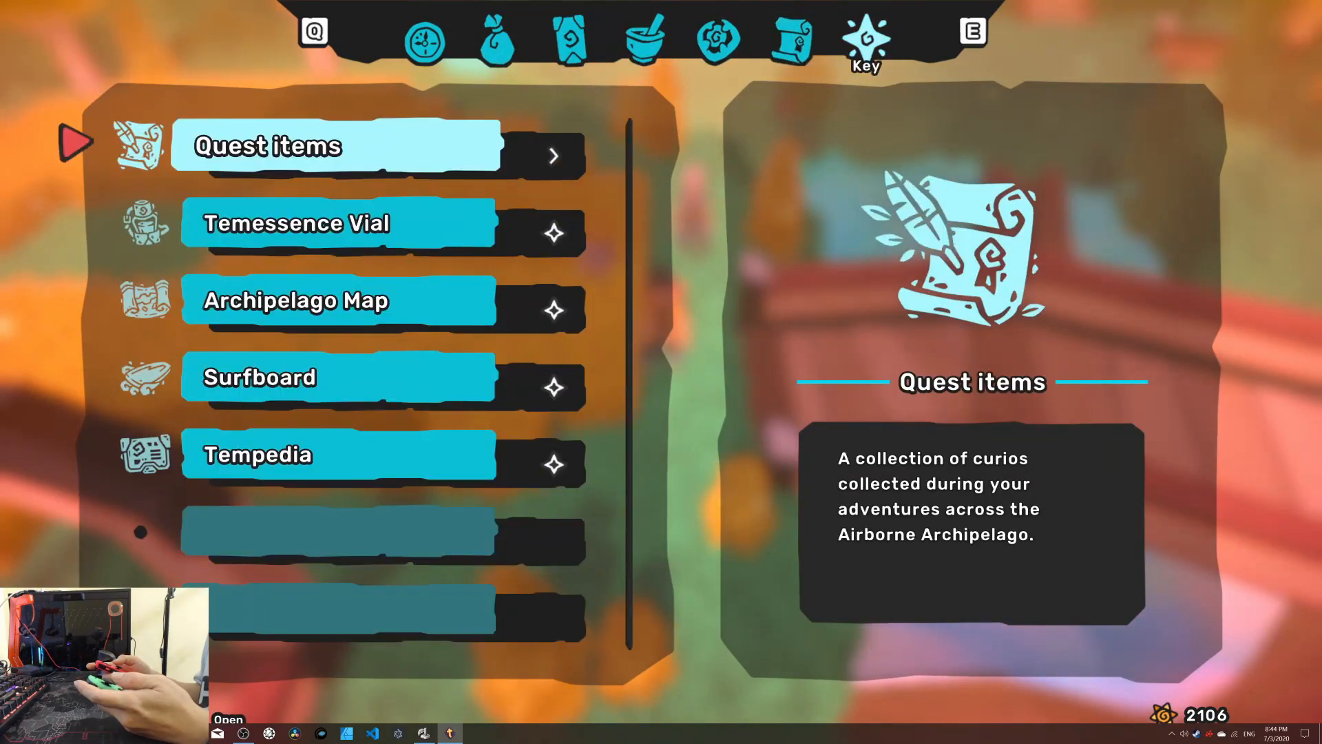